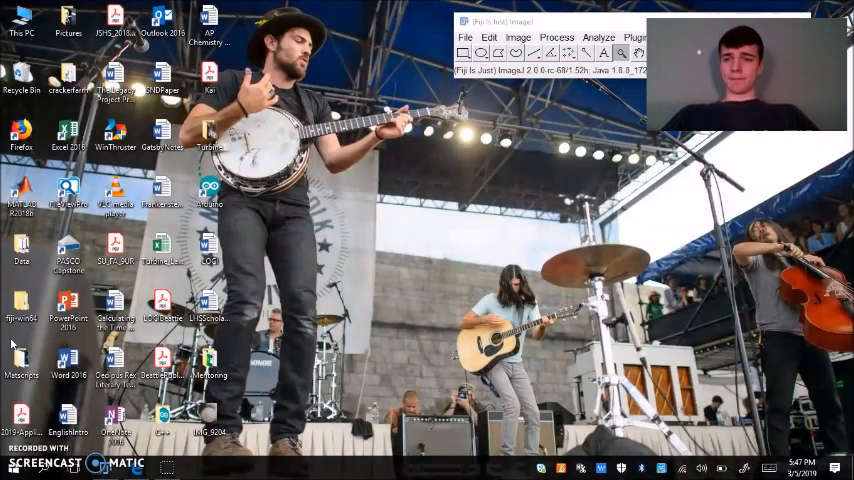
Launch Fiji ImageJ from the fiji-win64 folder so its toolbar appears on the desktop
double_click(20, 304)
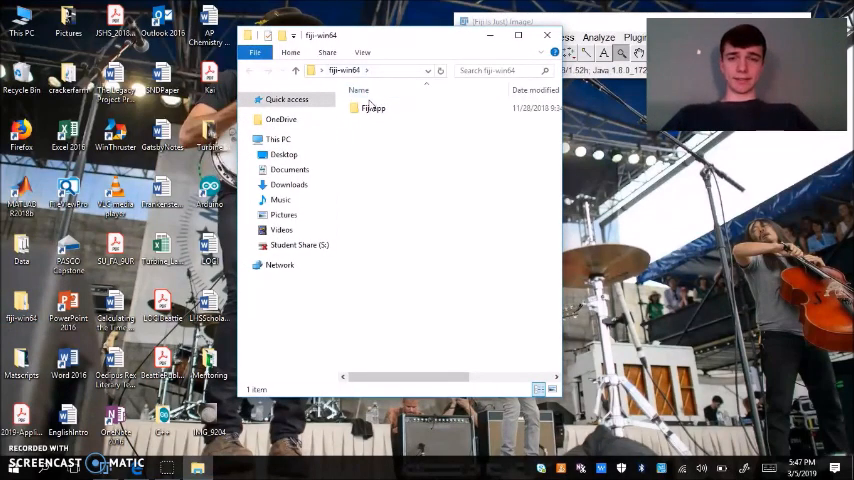
double_click(368, 108)
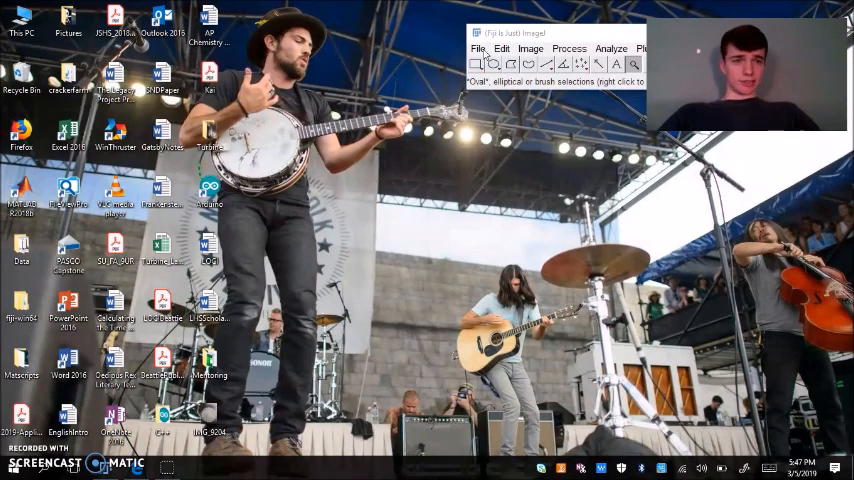
Load the plate photo IMG_5094 from the Desktop into ImageJ
left_click(476, 48)
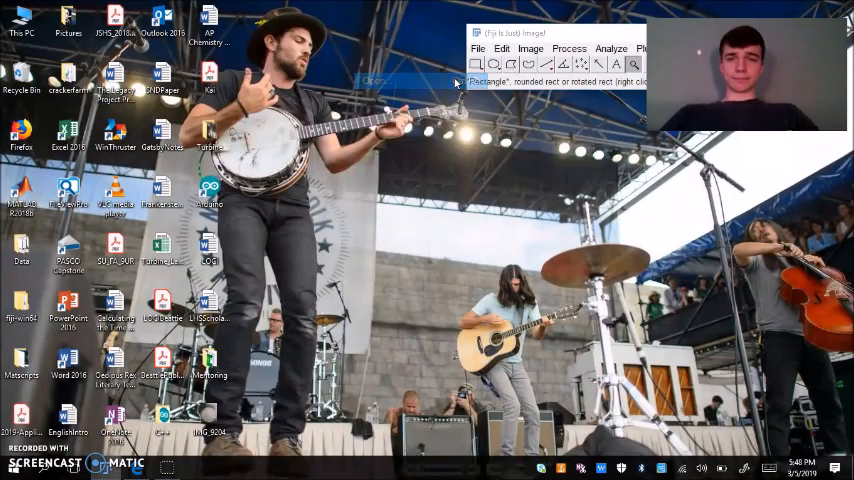
left_click(392, 80)
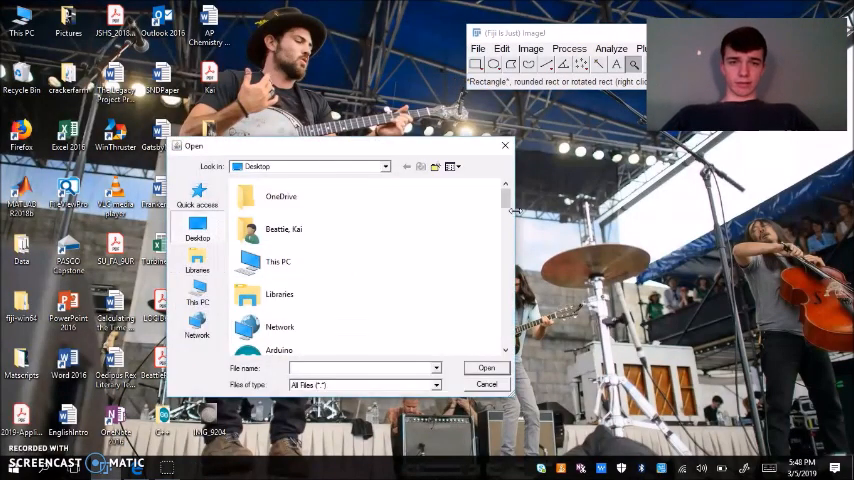
scroll("down", 3)
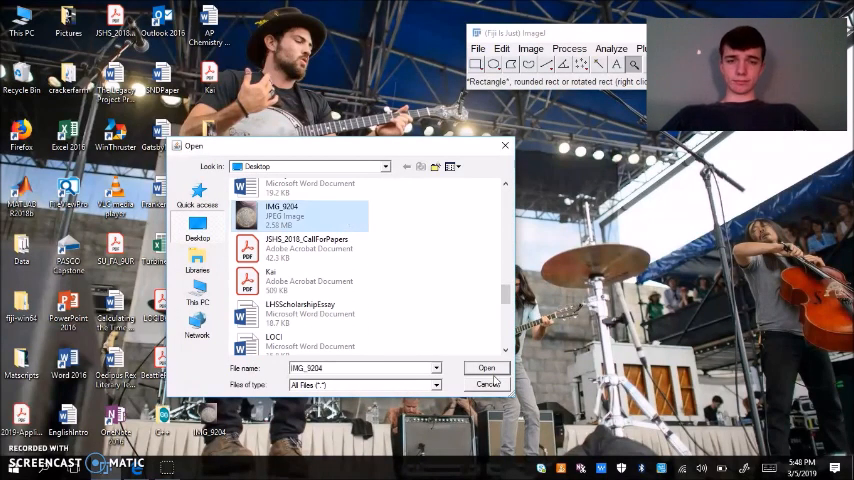
left_click(486, 382)
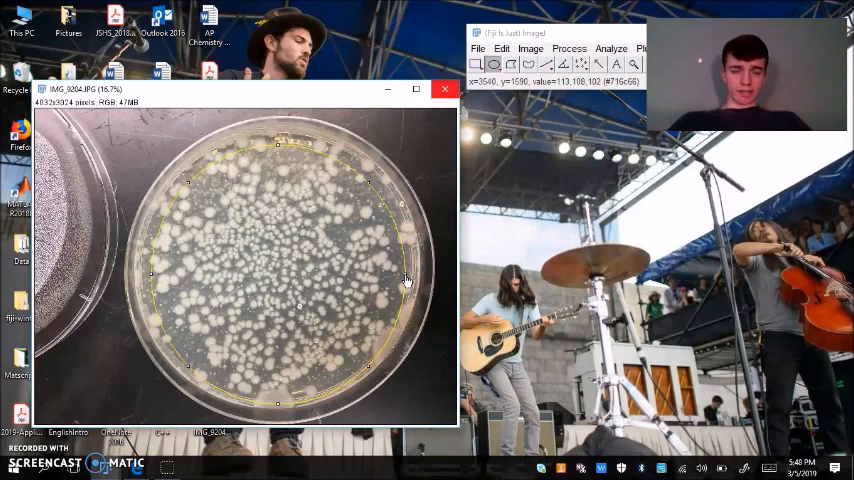
mouse_move(290, 160)
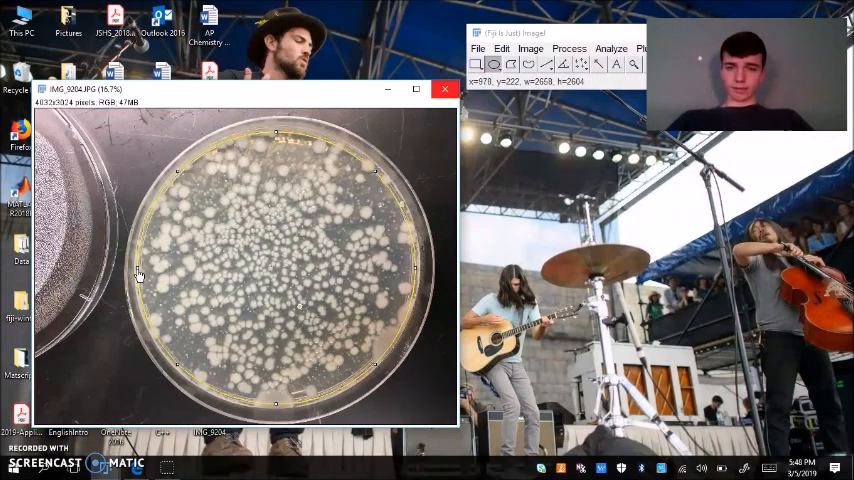
mouse_move(280, 136)
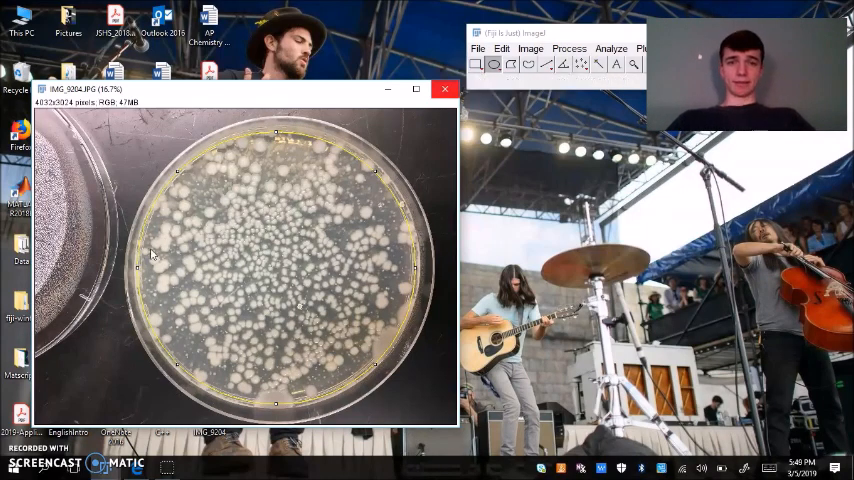
mouse_move(496, 64)
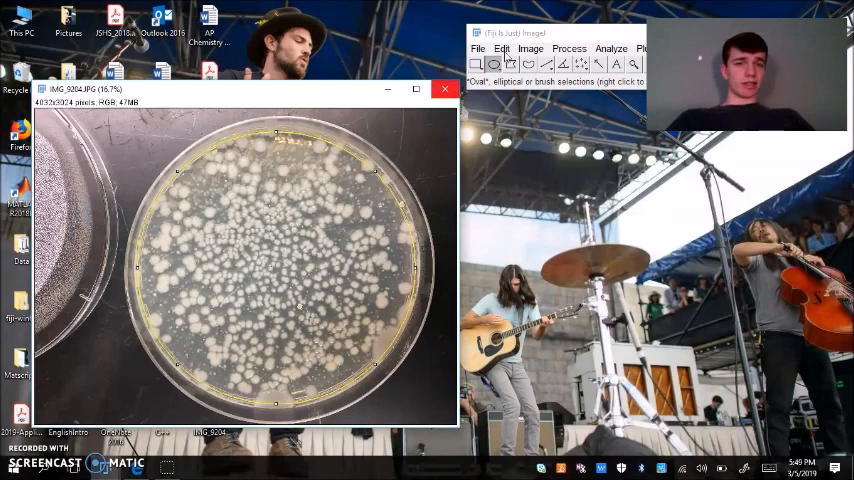
Bring up the Edit commands to clear everything outside the oval plate selection
left_click(510, 48)
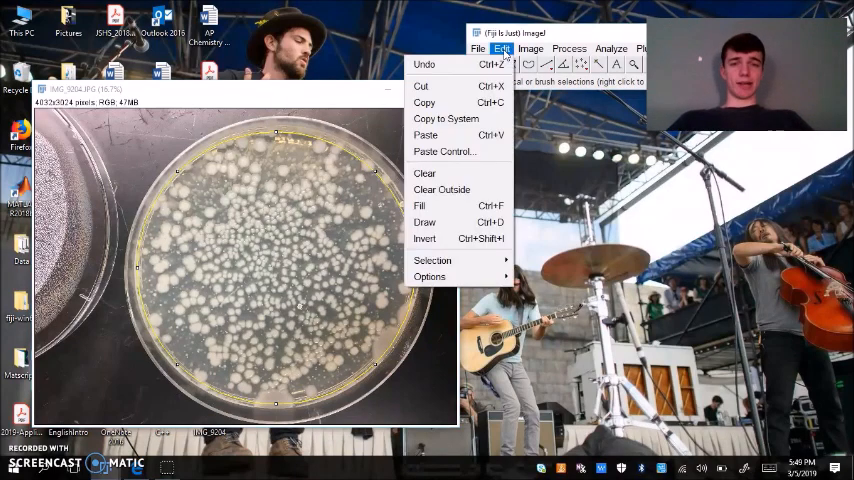
mouse_move(444, 172)
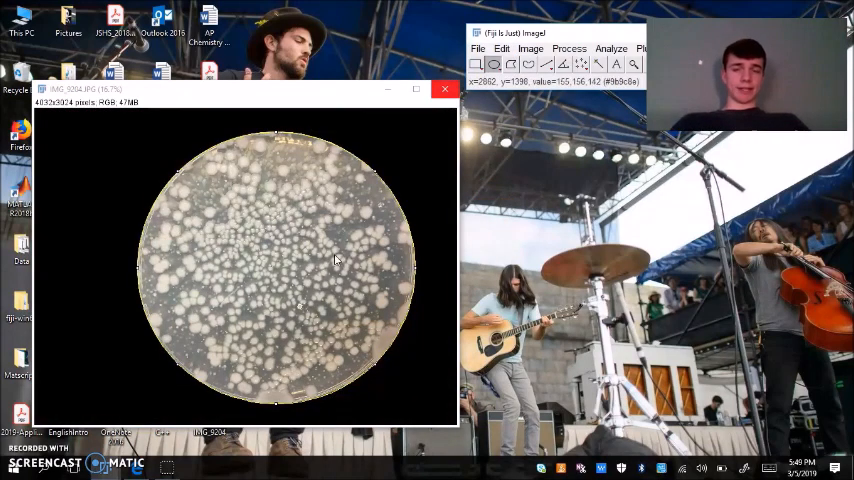
mouse_move(440, 174)
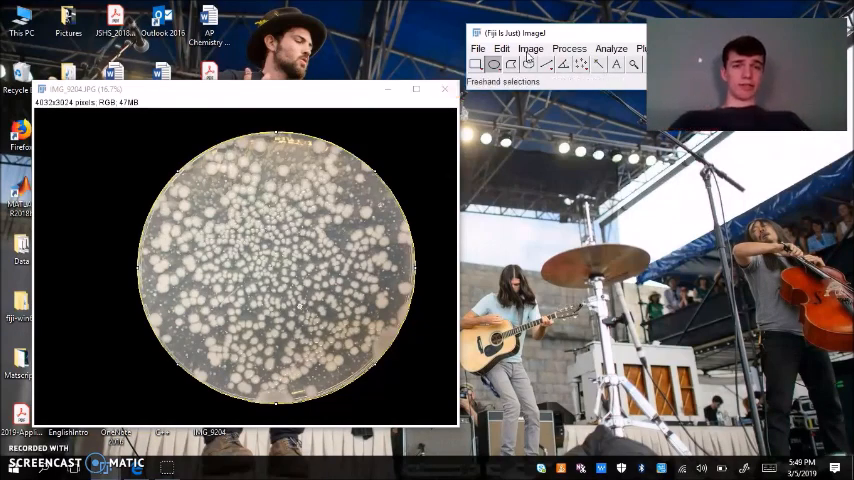
Convert the colour plate photo to a 16-bit grayscale image via Image > Type
left_click(536, 48)
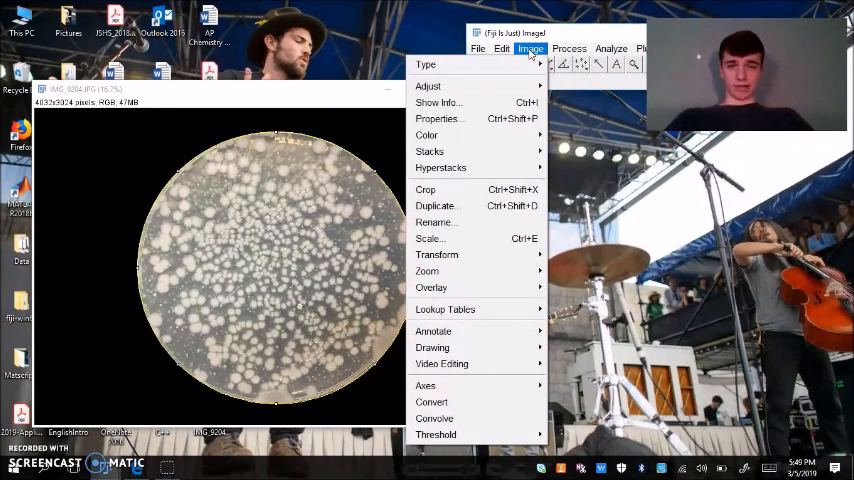
left_click(424, 64)
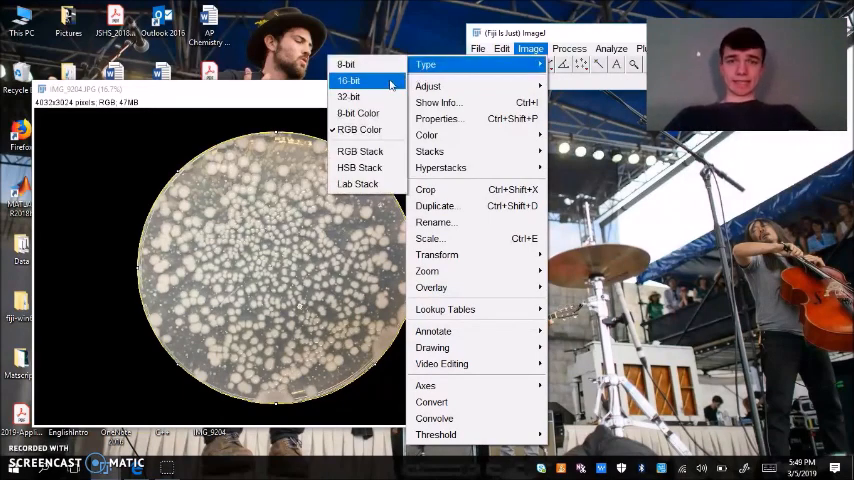
left_click(348, 80)
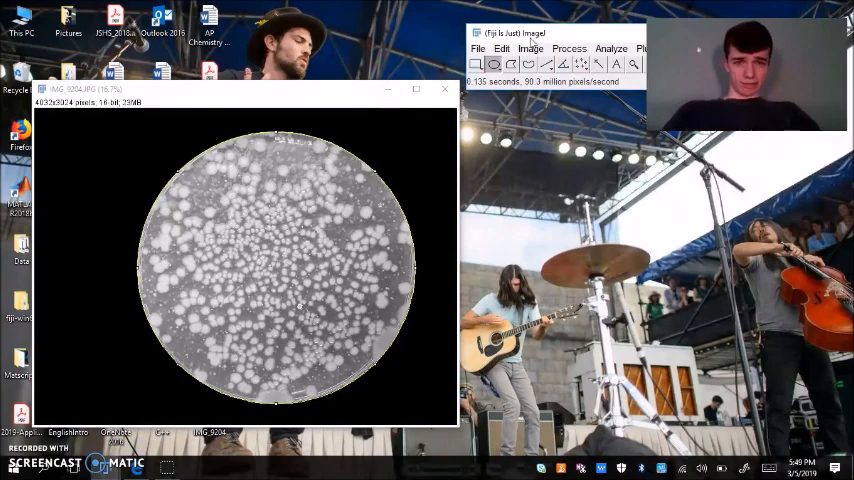
Adjust the threshold sliders until the colonies on the grayscale plate are covered in red
left_click(534, 48)
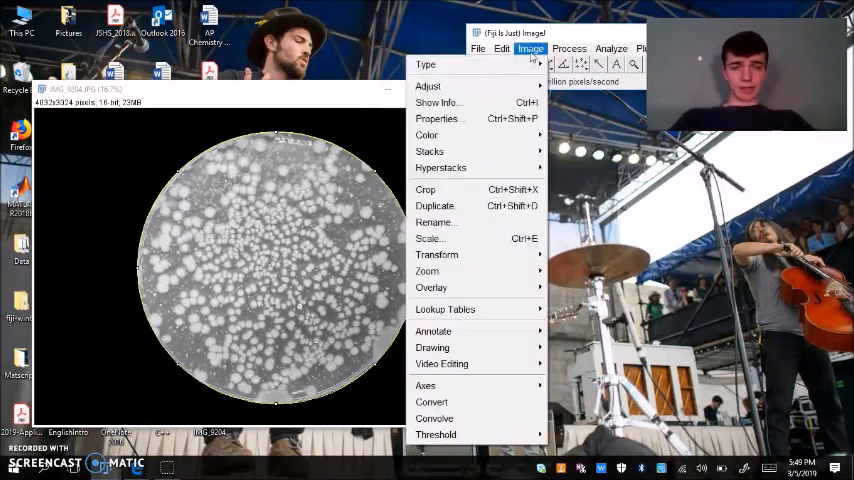
left_click(428, 86)
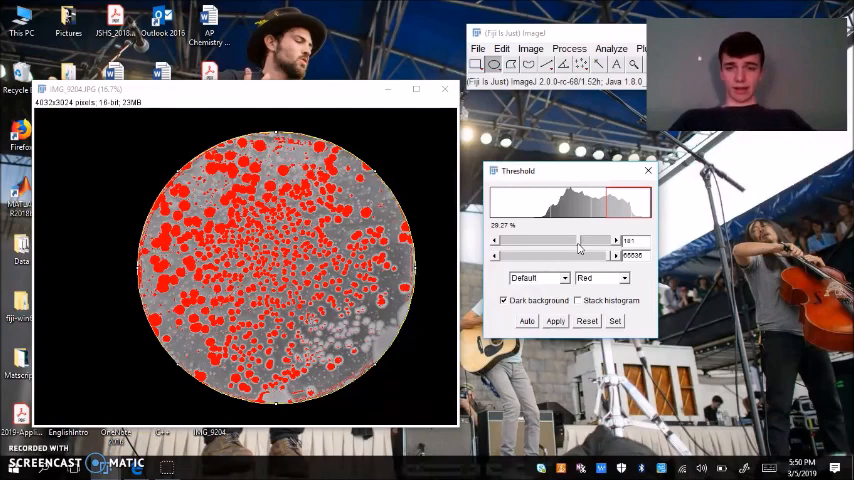
left_click_drag(584, 240, 576, 240)
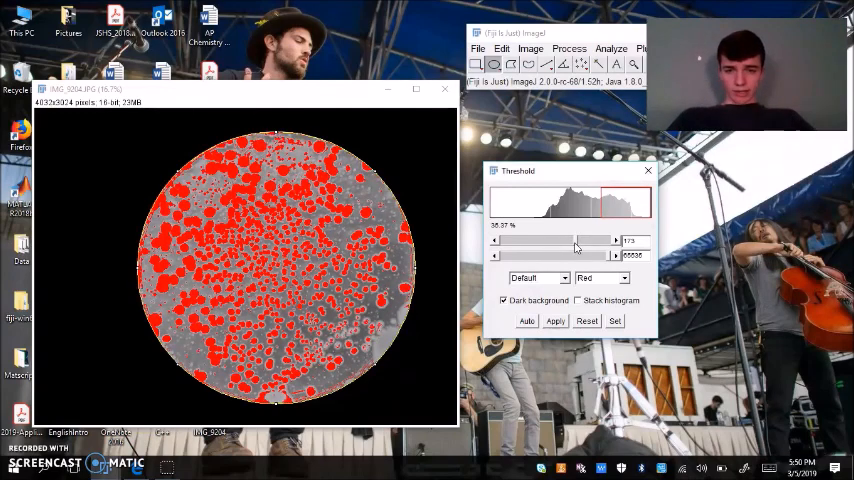
left_click_drag(578, 240, 576, 240)
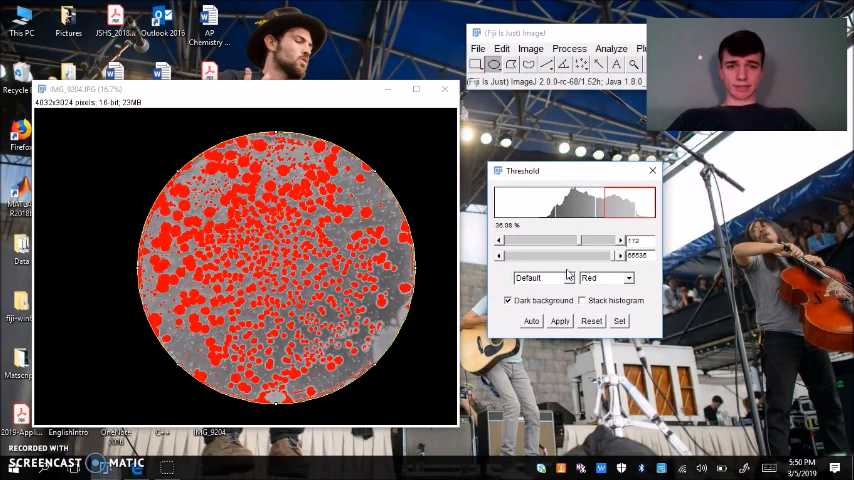
Apply the threshold, turning the plate into a binary mask with white colony blobs
left_click(560, 320)
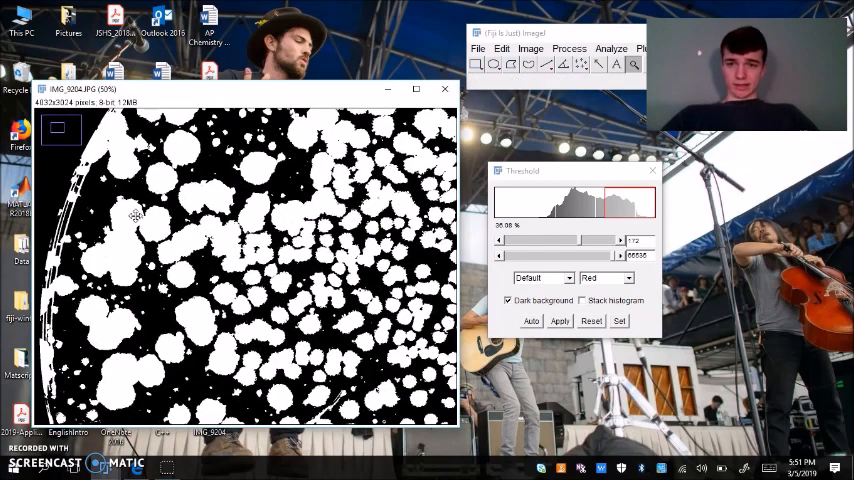
mouse_move(168, 250)
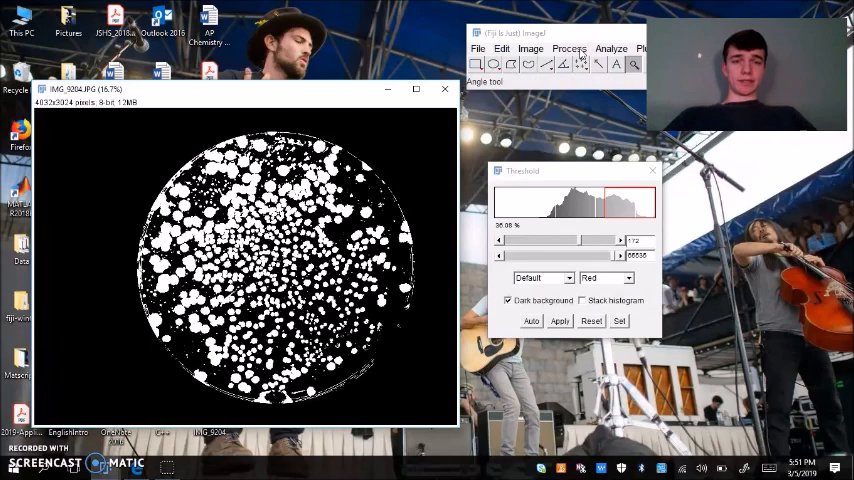
Run Process > Binary > Watershed to separate touching colony blobs into individual particles
left_click(564, 48)
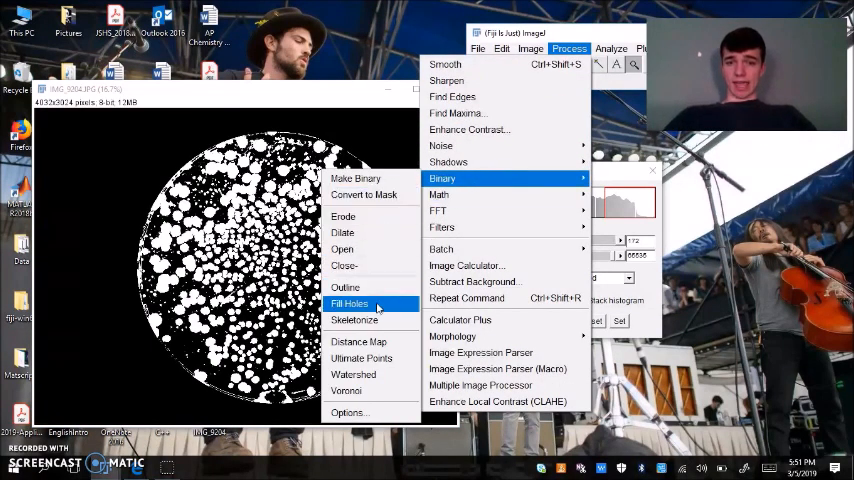
left_click(348, 304)
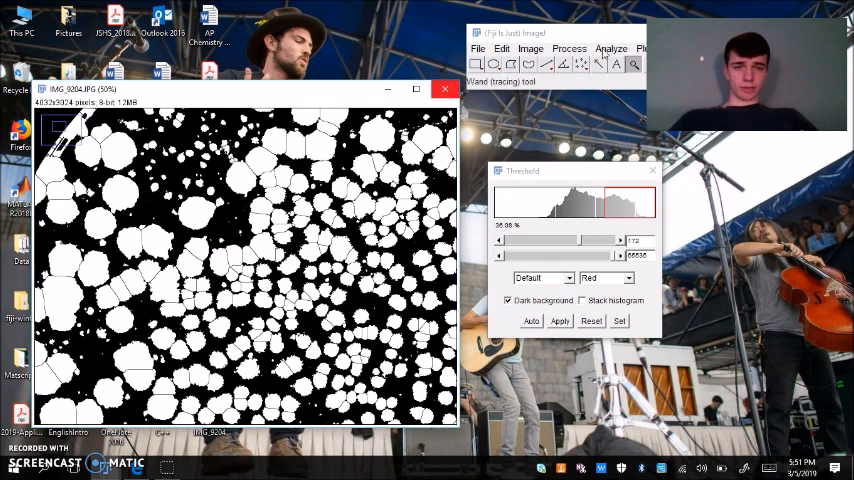
Set Analyze Particles to size 10-10000 pixels with circularity 0.00-1.00 and results options enabled
left_click(610, 48)
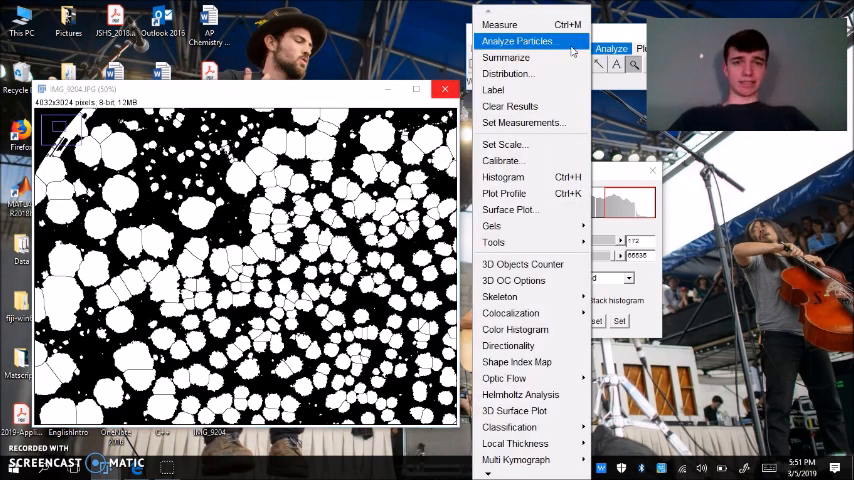
left_click(524, 40)
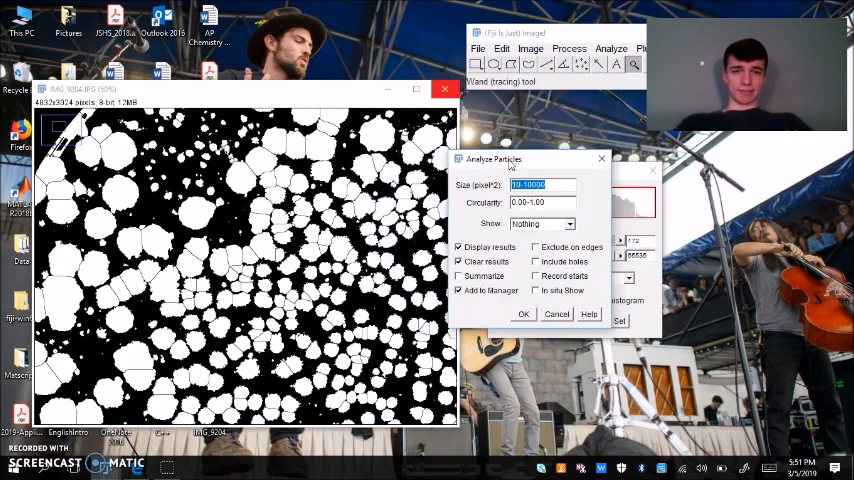
left_click_drag(494, 160, 534, 166)
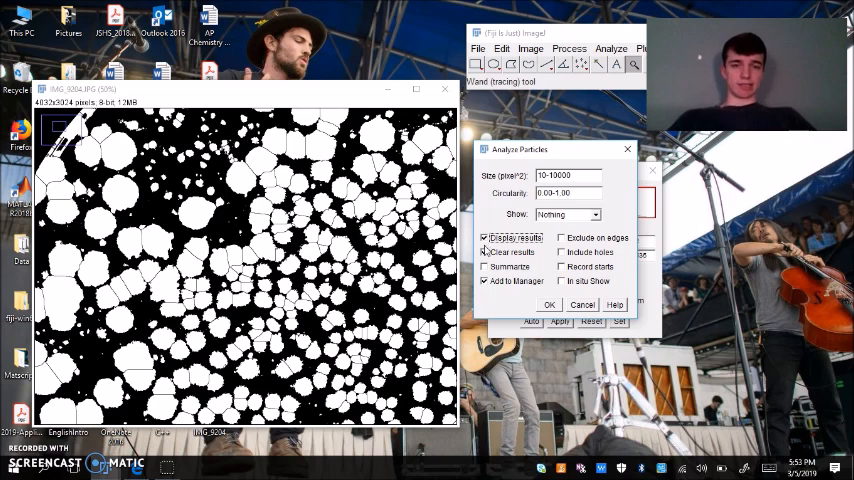
left_click(482, 252)
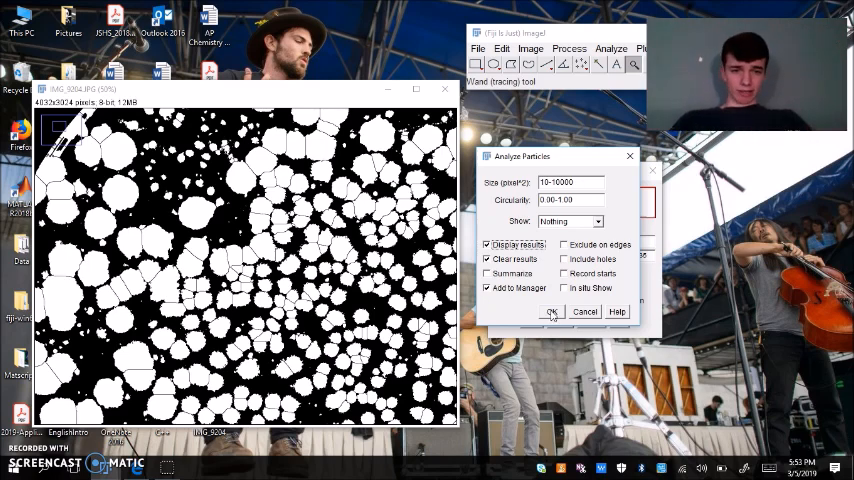
left_click(552, 312)
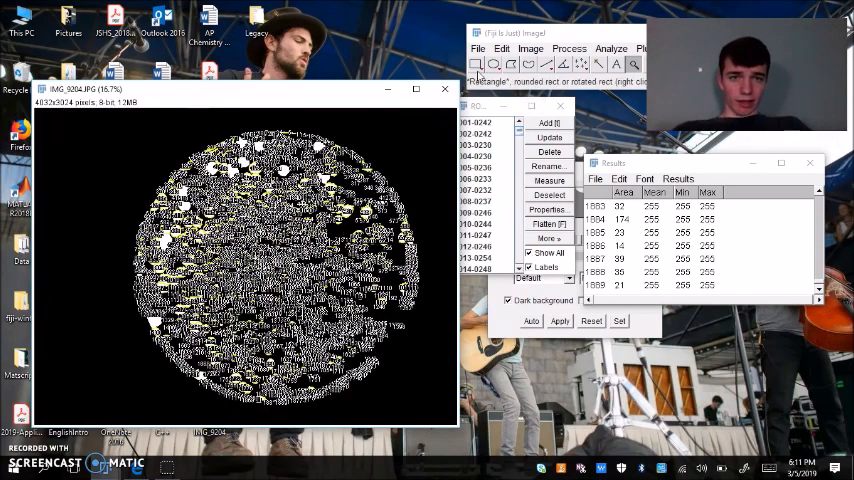
mouse_move(496, 64)
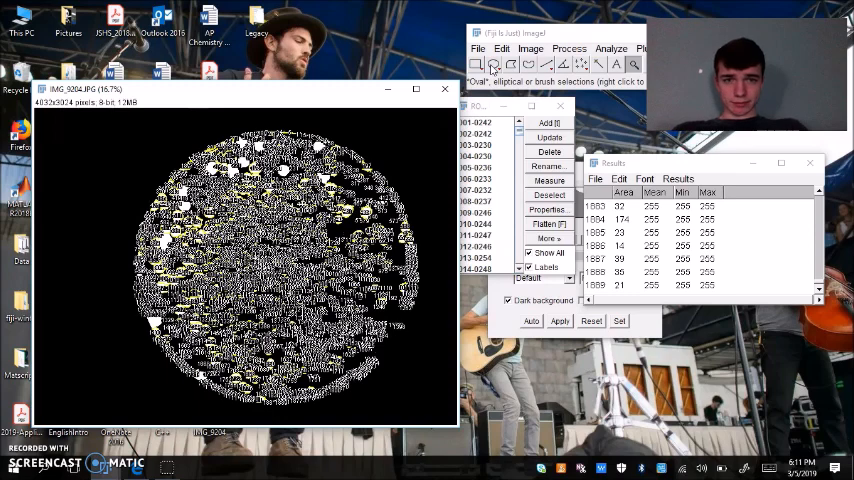
mouse_move(172, 160)
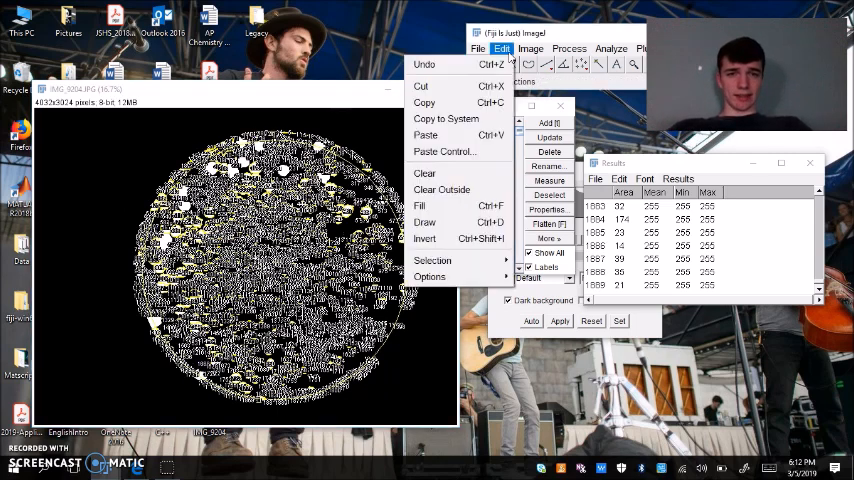
left_click(440, 188)
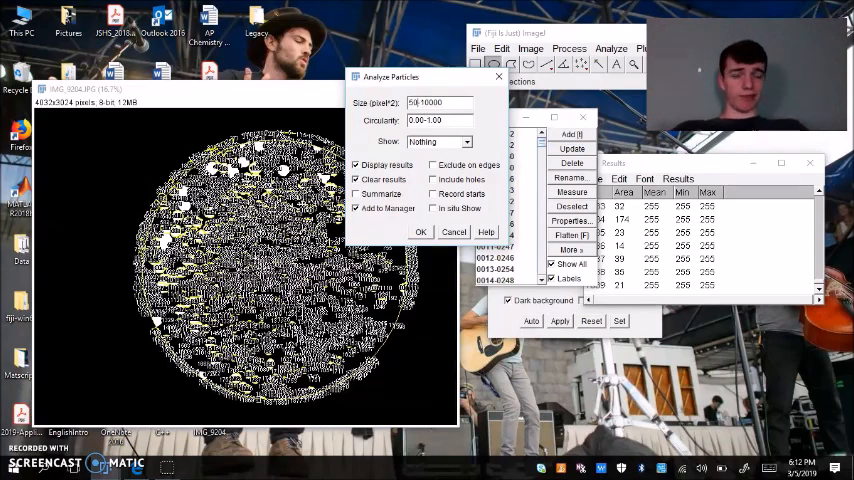
Rerun the particle count, discarding the earlier measurements, to get about 1,068 colonies
left_click(420, 232)
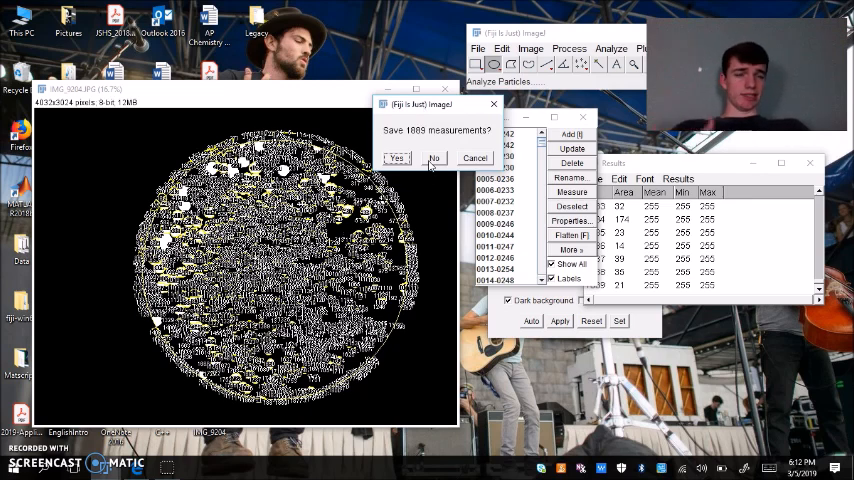
left_click(434, 158)
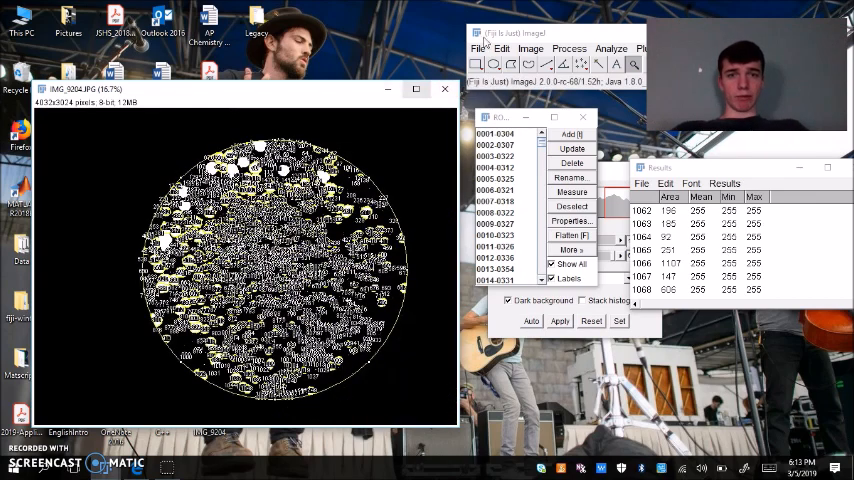
Reopen the original plate photo IMG_5094 from the Desktop beside the counted mask
left_click(474, 48)
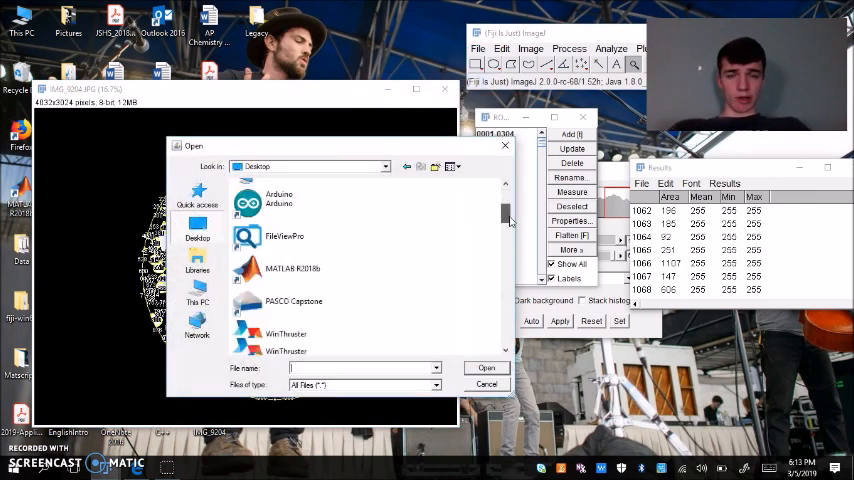
scroll("down", 3)
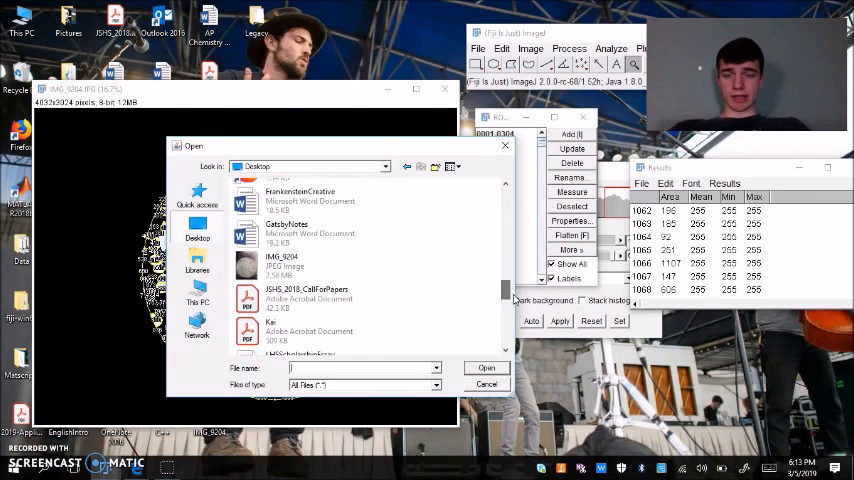
left_click(486, 368)
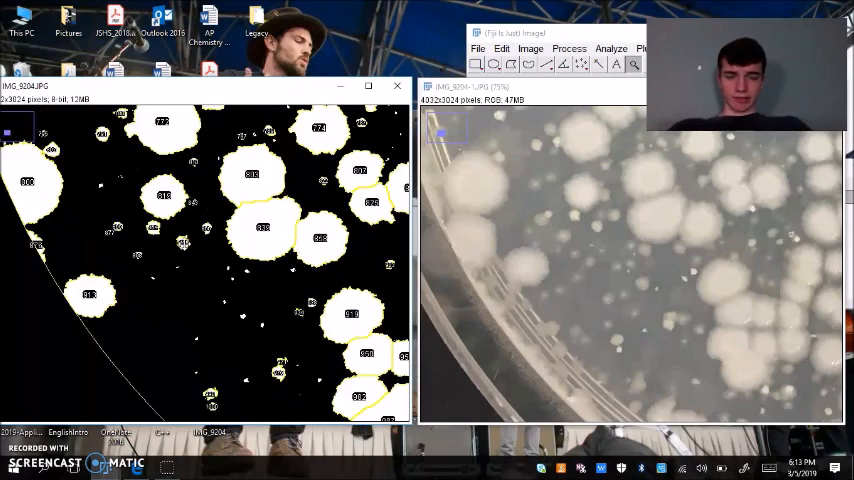
mouse_move(548, 224)
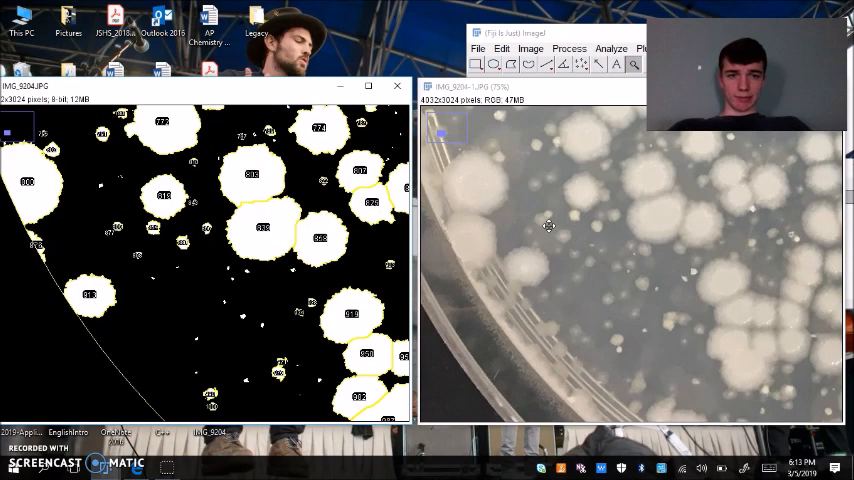